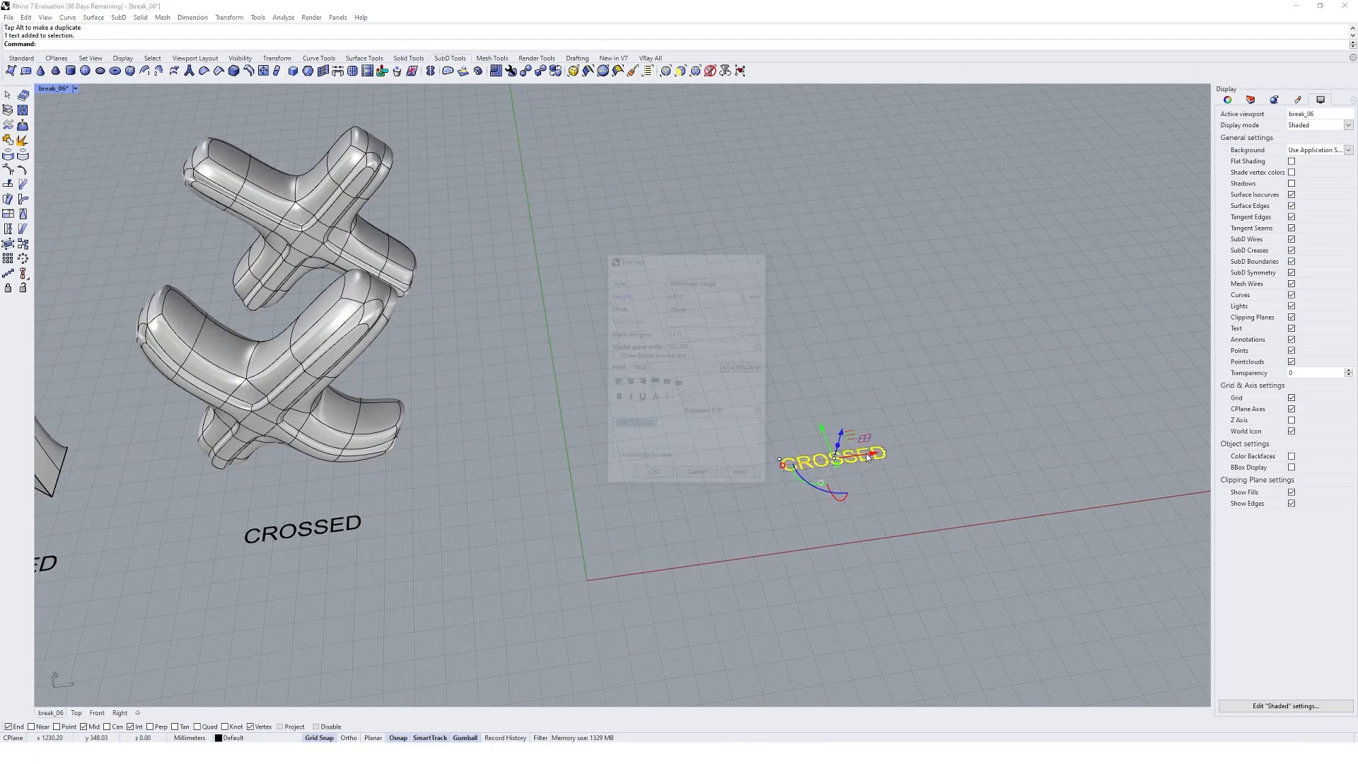
Change the duplicated CROSSED label's text to 'PINCHED' beside the crossed sculpture
{"action": "type", "text": "PINCHED"}
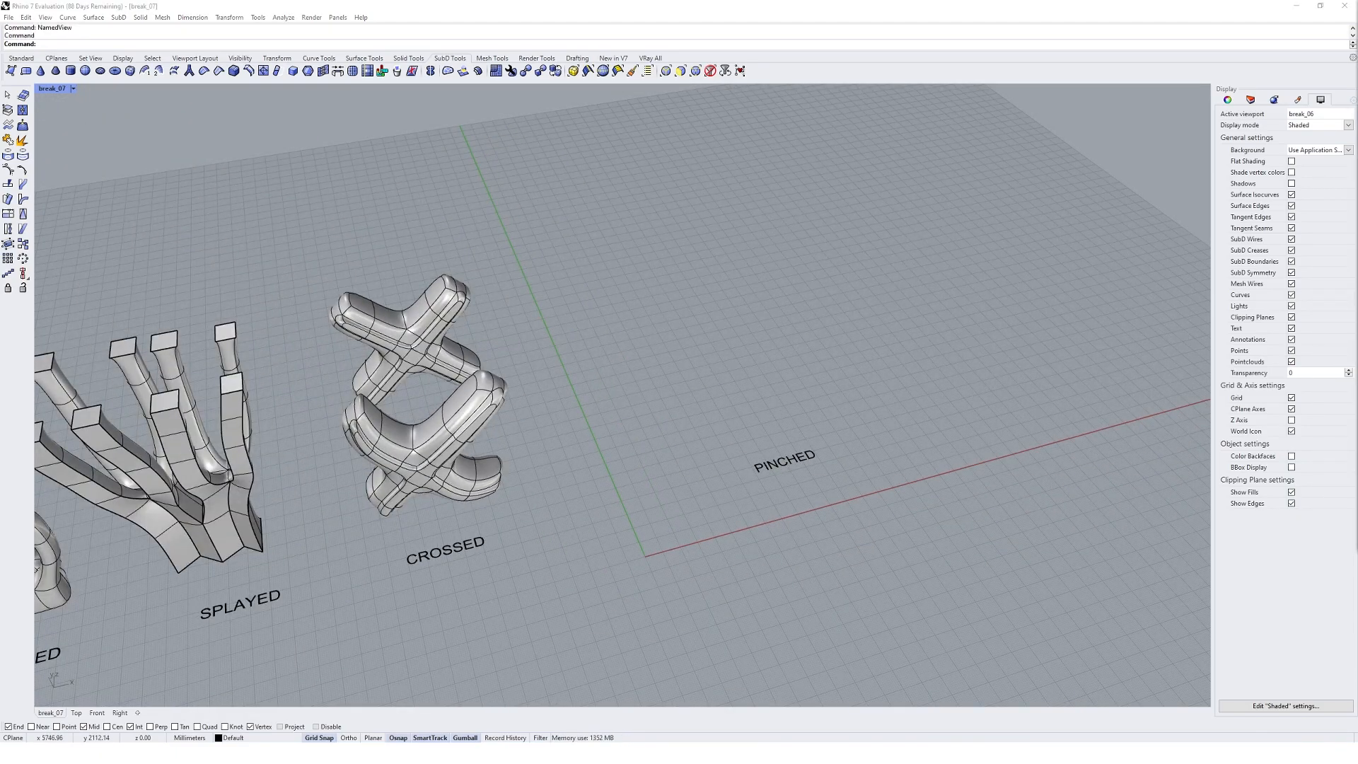
{"action": "mouse_move", "coordinate": [956, 328]}
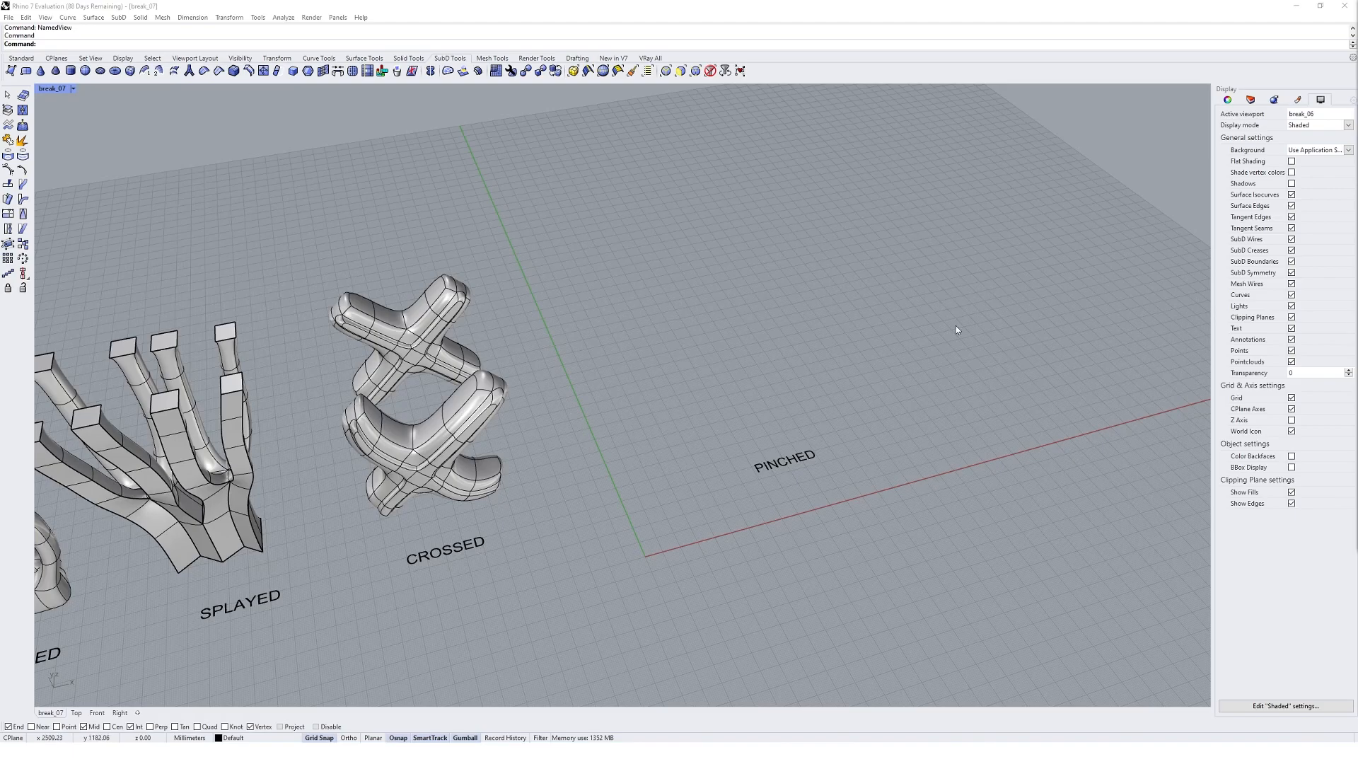
{"action": "mouse_move", "coordinate": [1014, 421]}
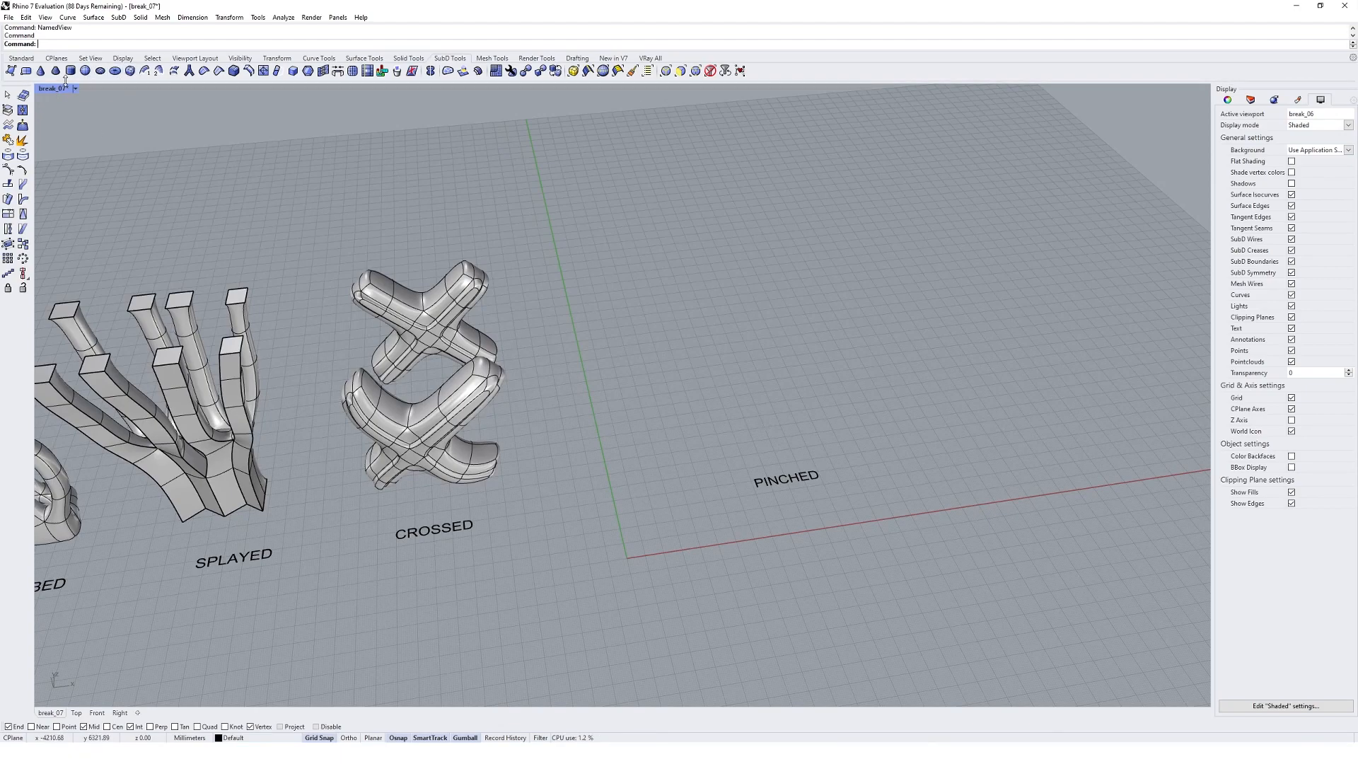
{"action": "mouse_move", "coordinate": [26, 71]}
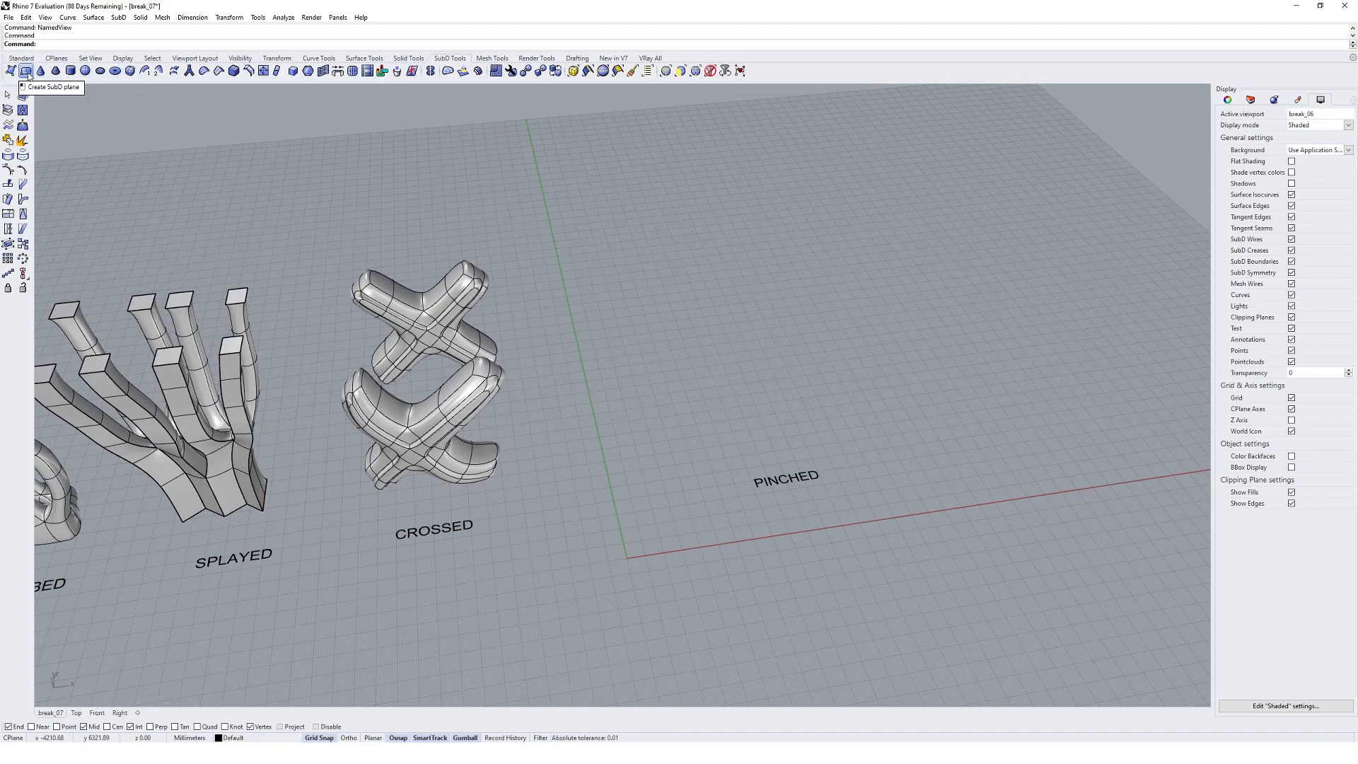
Build a square SubD plane with a central square opening and two downward pointed flaps
{"action": "left_click", "coordinate": [27, 70]}
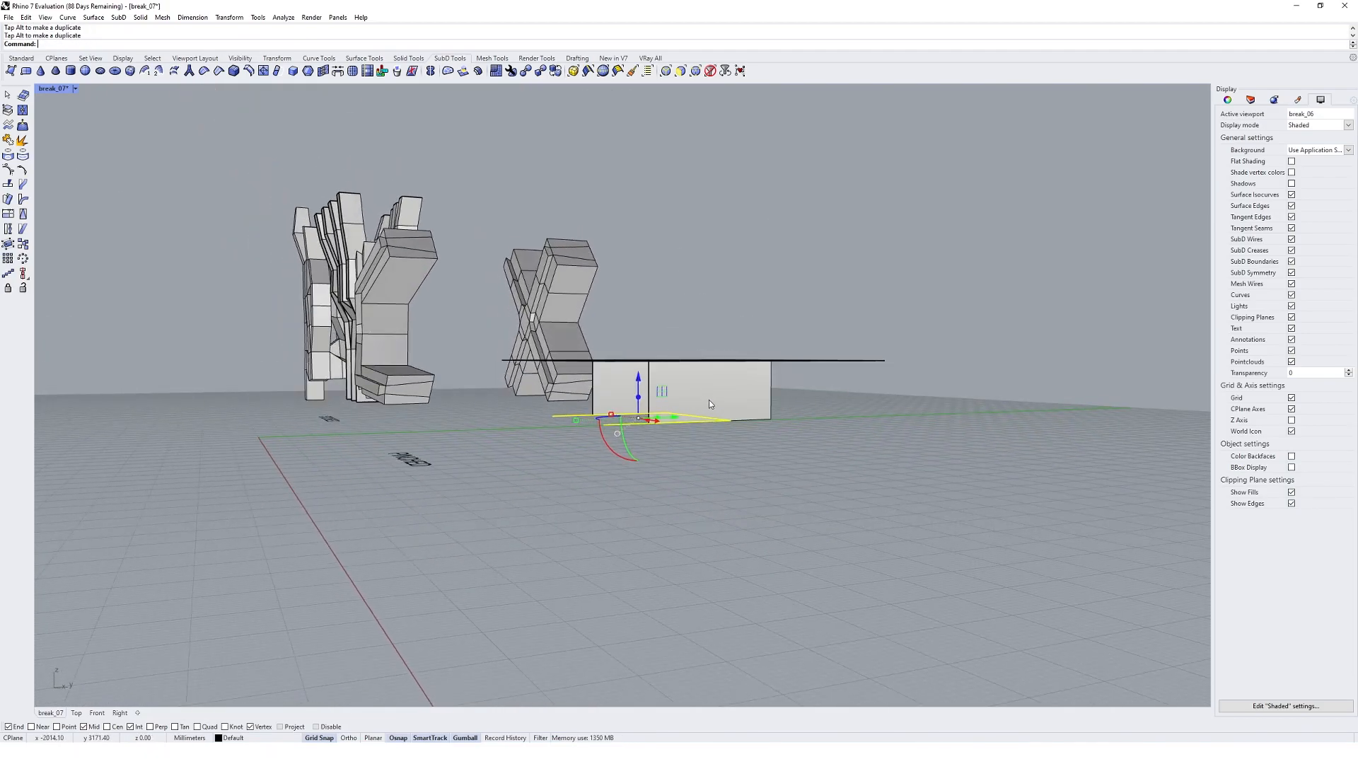
{"action": "key", "text": "ctrl+z"}
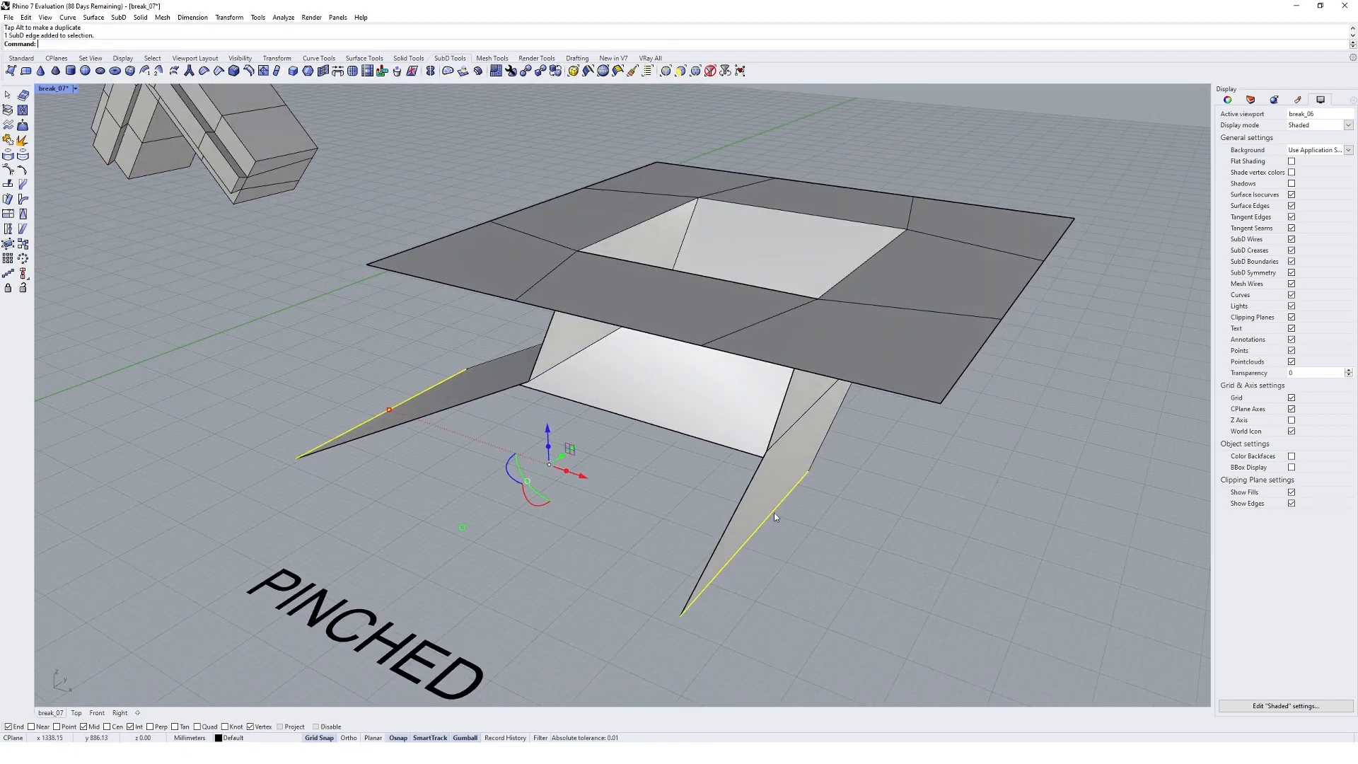
{"action": "key", "text": "ctrl+z"}
{"action": "type", "text": "SetPt"}
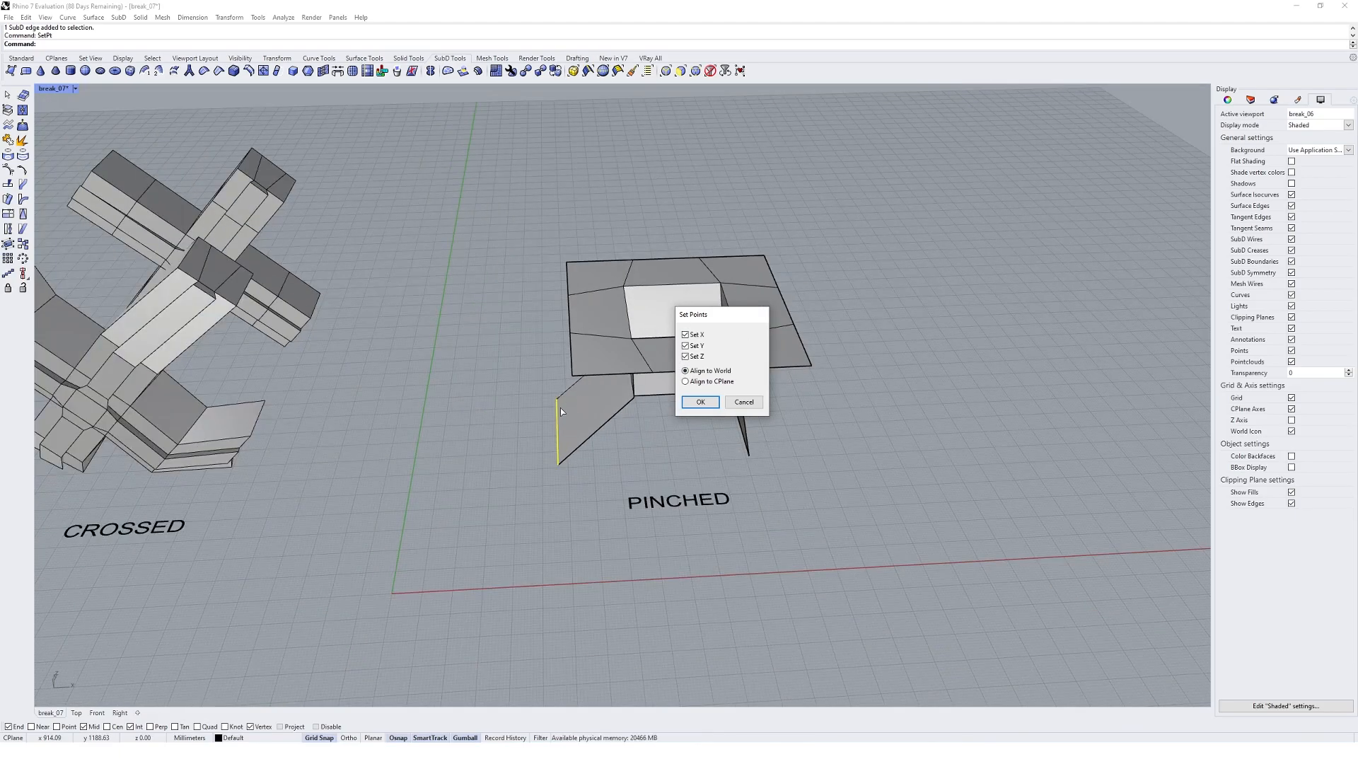
{"action": "mouse_move", "coordinate": [569, 440]}
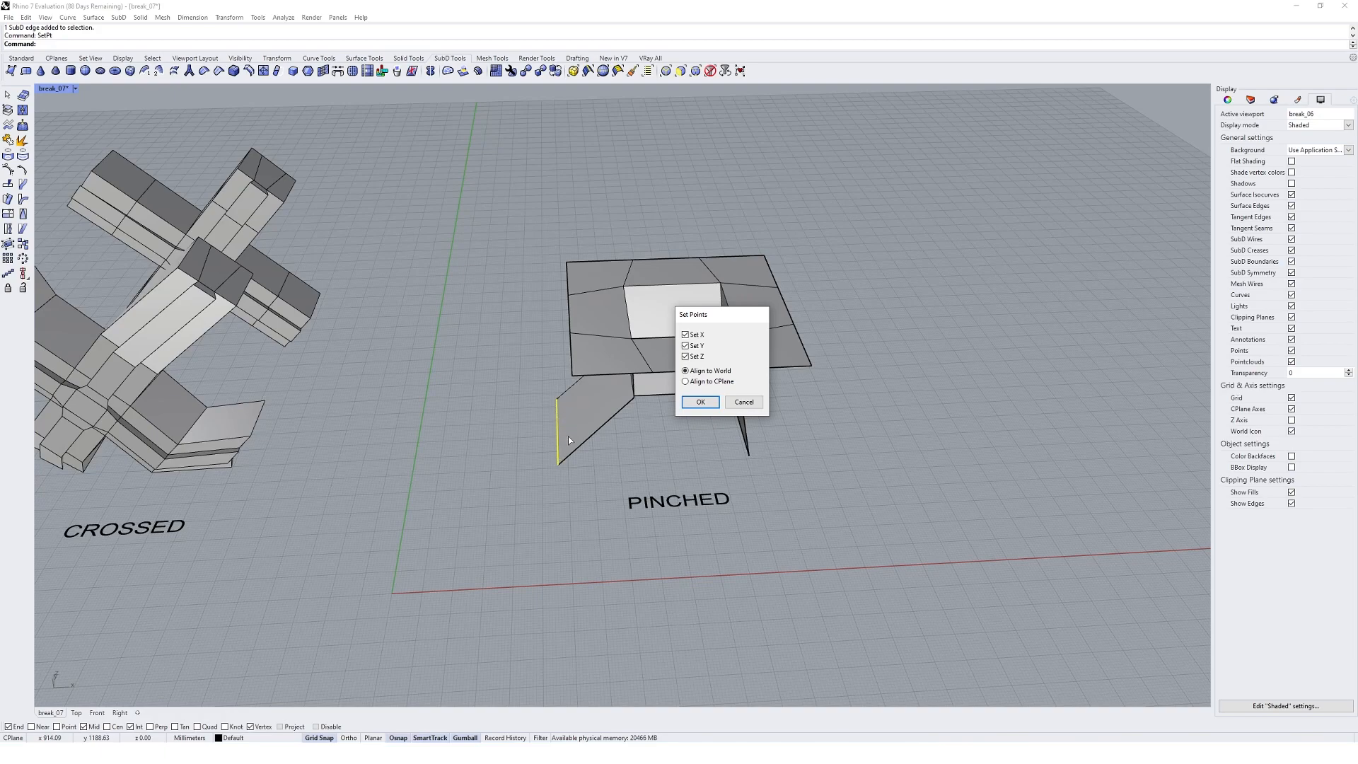
{"action": "mouse_move", "coordinate": [420, 248]}
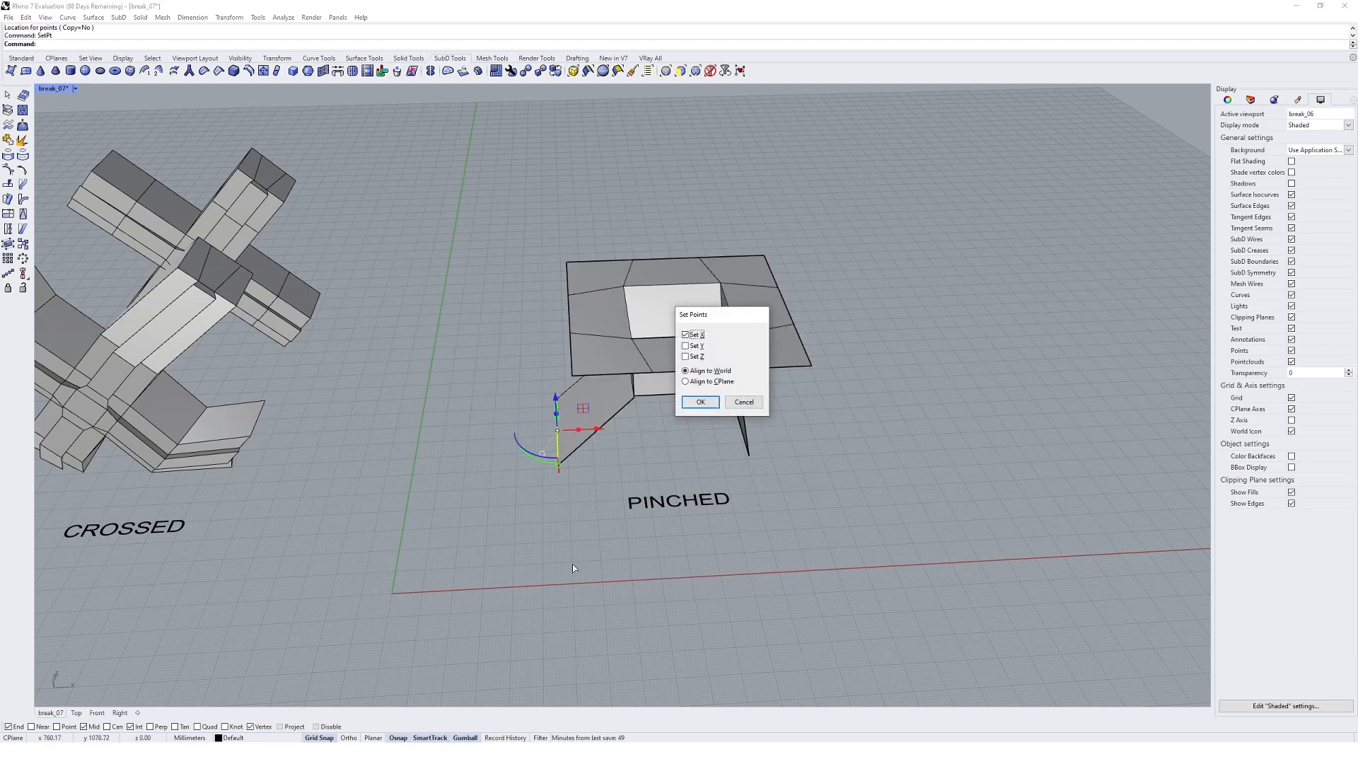
Align the flap edges with SetPt (Set X only), then gumball-move them into place
{"action": "left_click", "coordinate": [699, 401]}
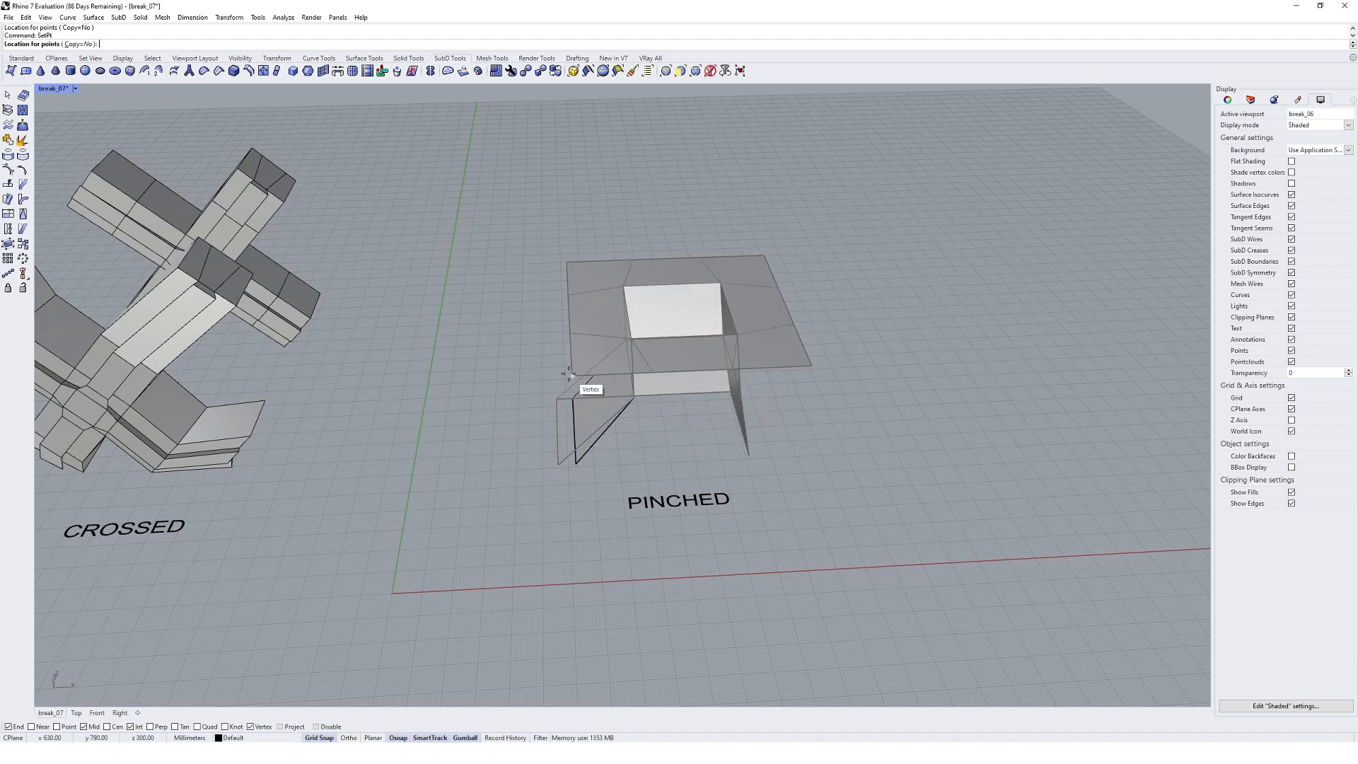
{"action": "mouse_move", "coordinate": [571, 375]}
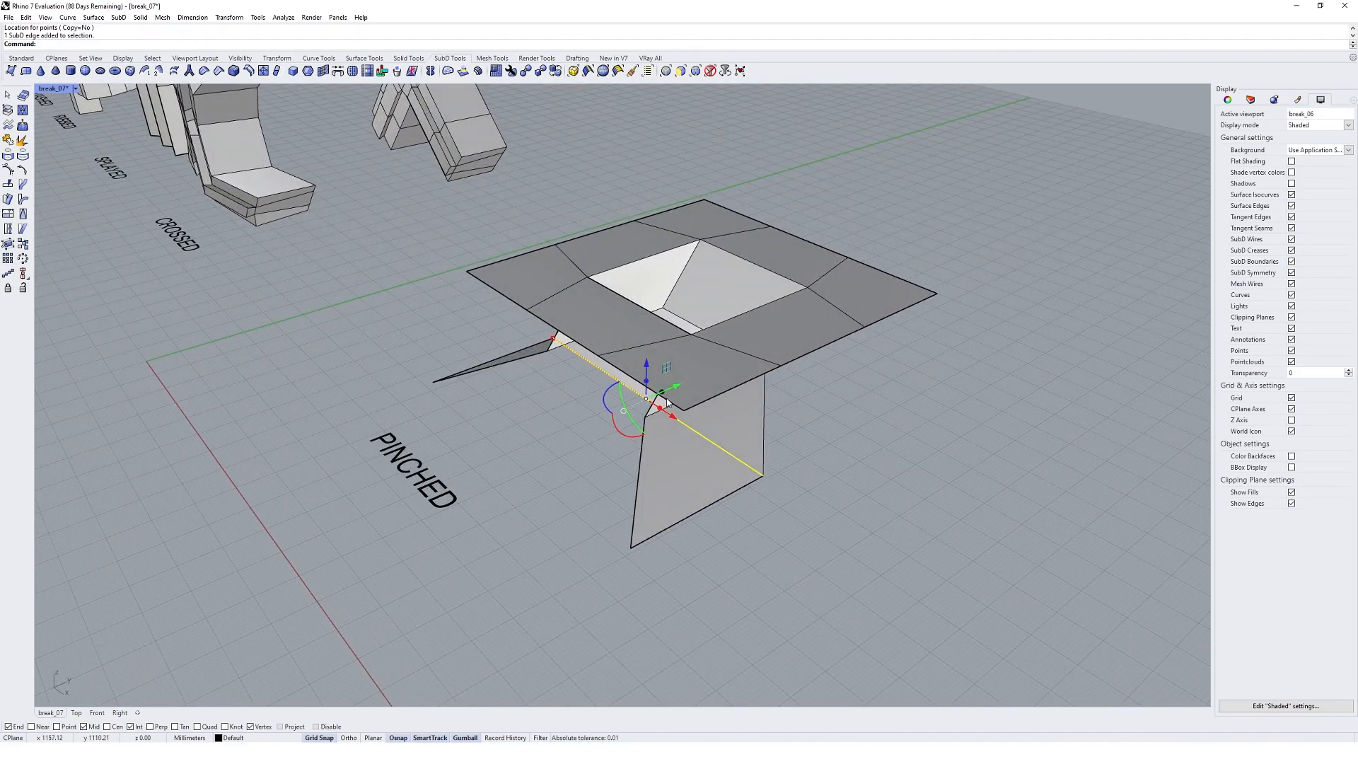
{"action": "left_click_drag", "start_coordinate": [645, 381], "coordinate": [559, 447]}
{"action": "type", "text": "Mirror"}
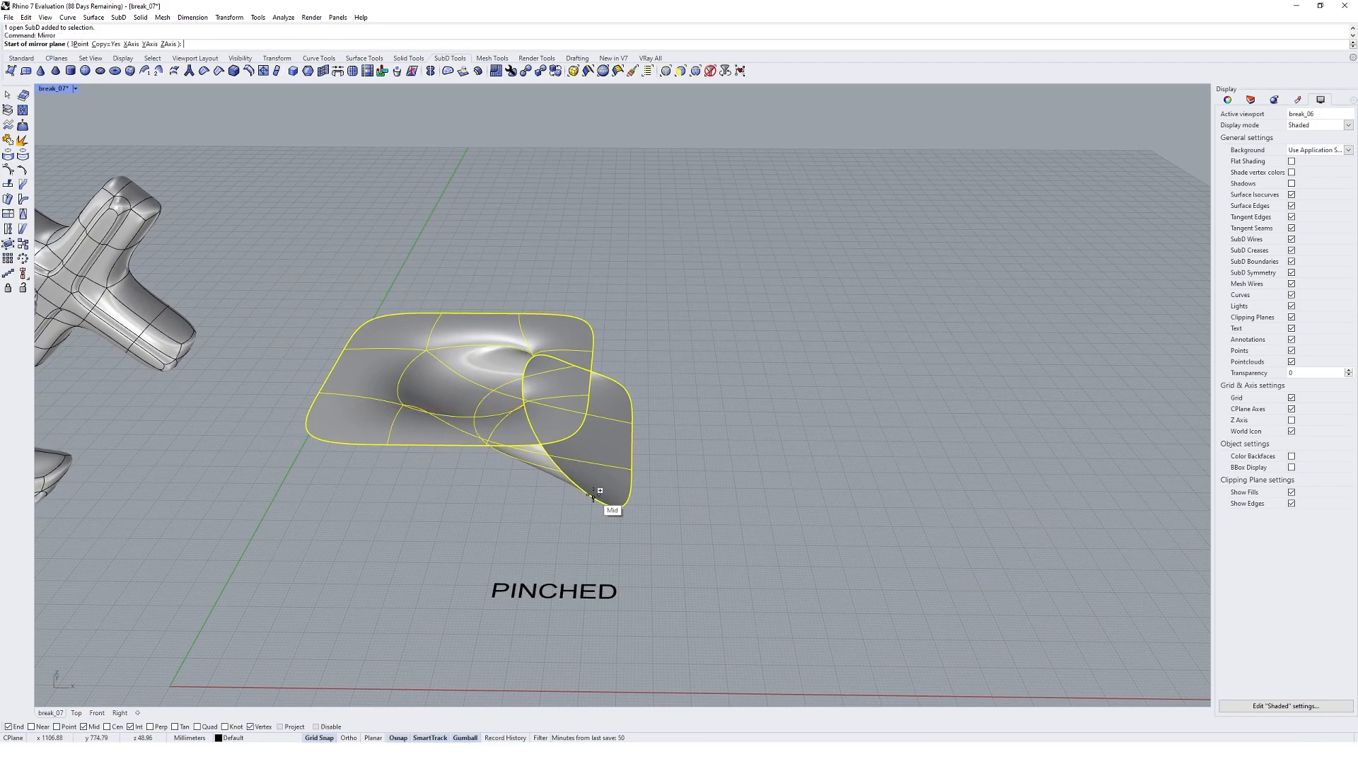
Mirror the PINCHED sheet about its edge midpoint, flaps facing, in flat SubD display
{"action": "left_click", "coordinate": [591, 494]}
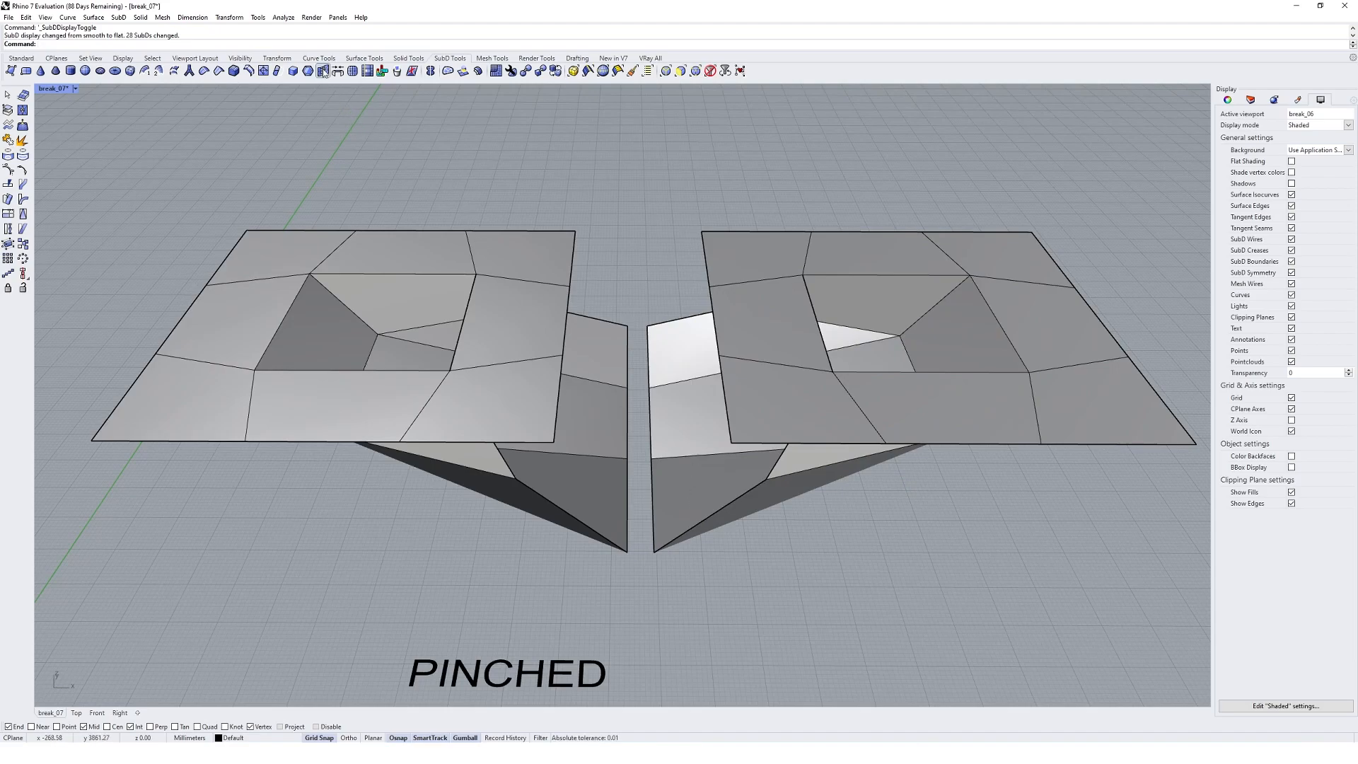
{"action": "mouse_move", "coordinate": [324, 71]}
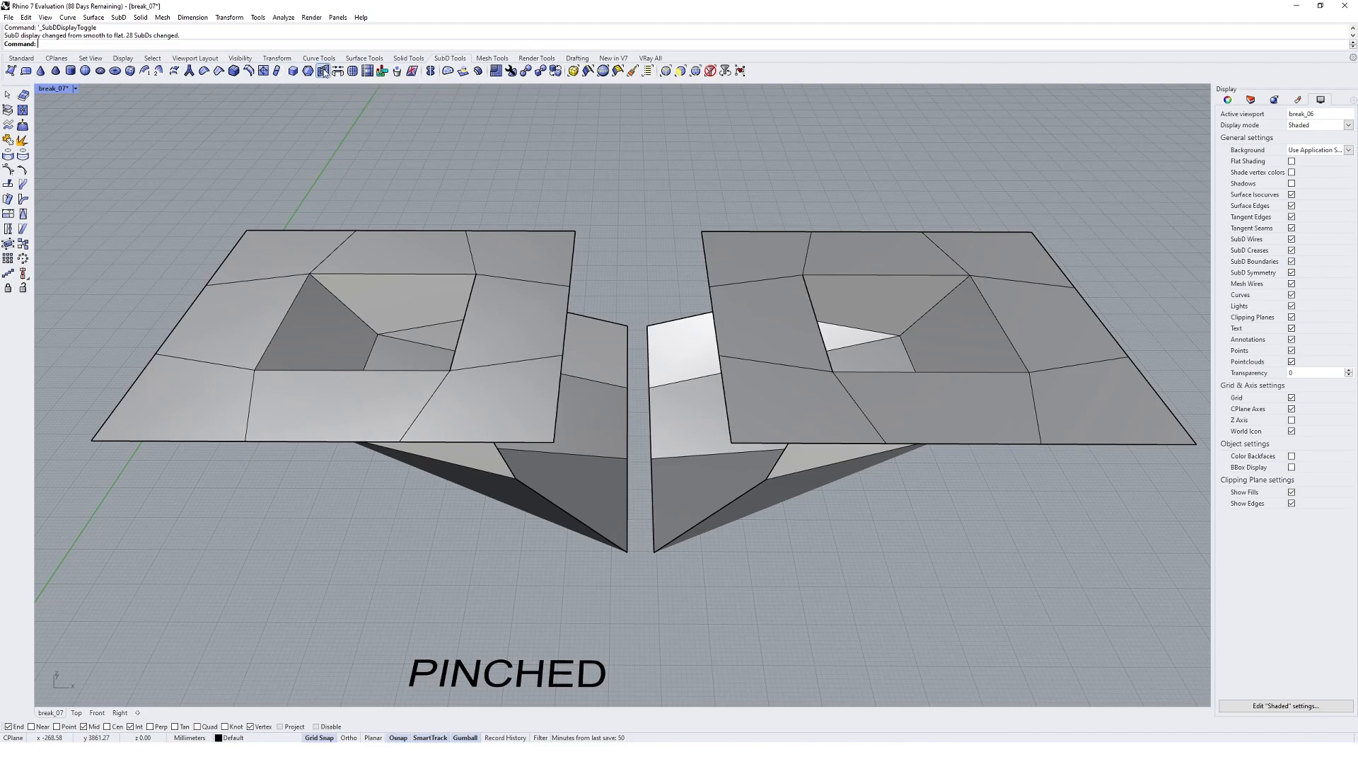
Stitch the facing flap edges of both halves into one U-shaped SubD fold
{"action": "left_click", "coordinate": [323, 70]}
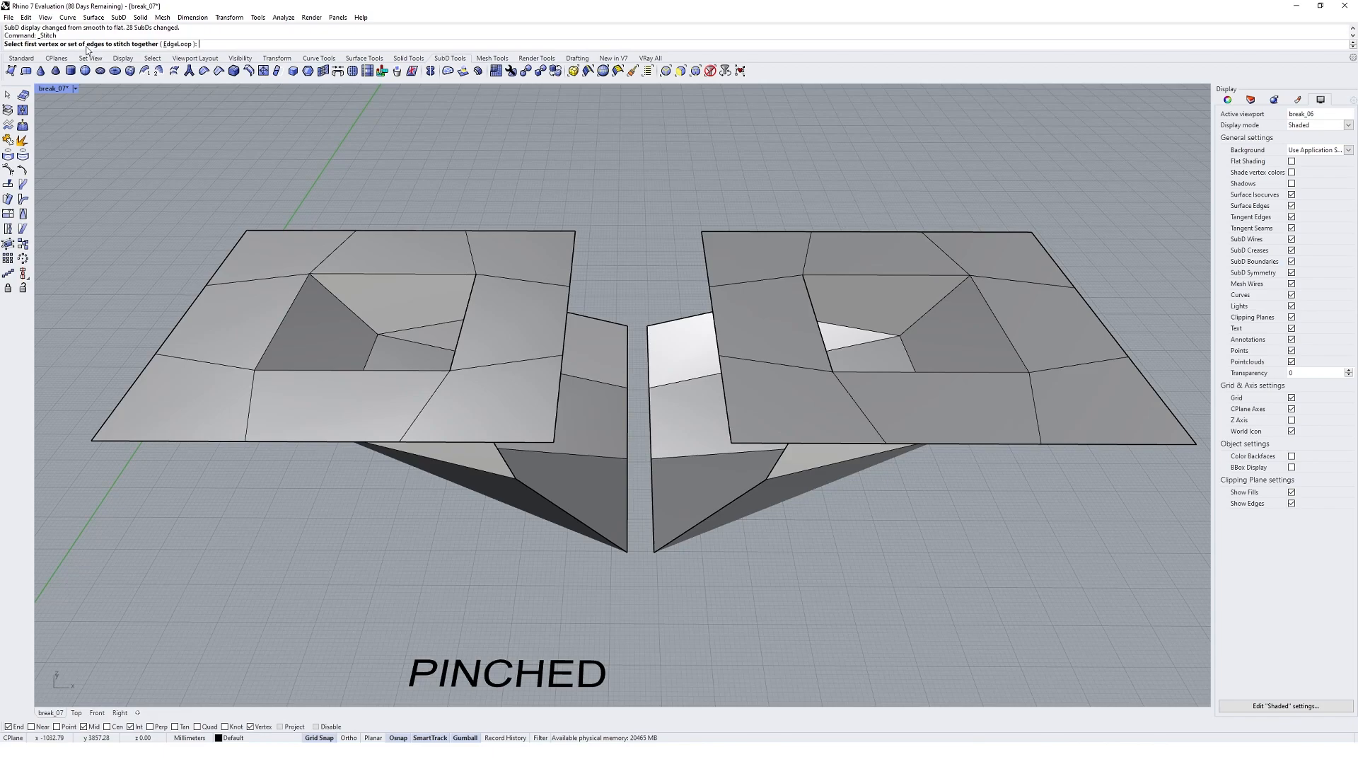
{"action": "mouse_move", "coordinate": [413, 247]}
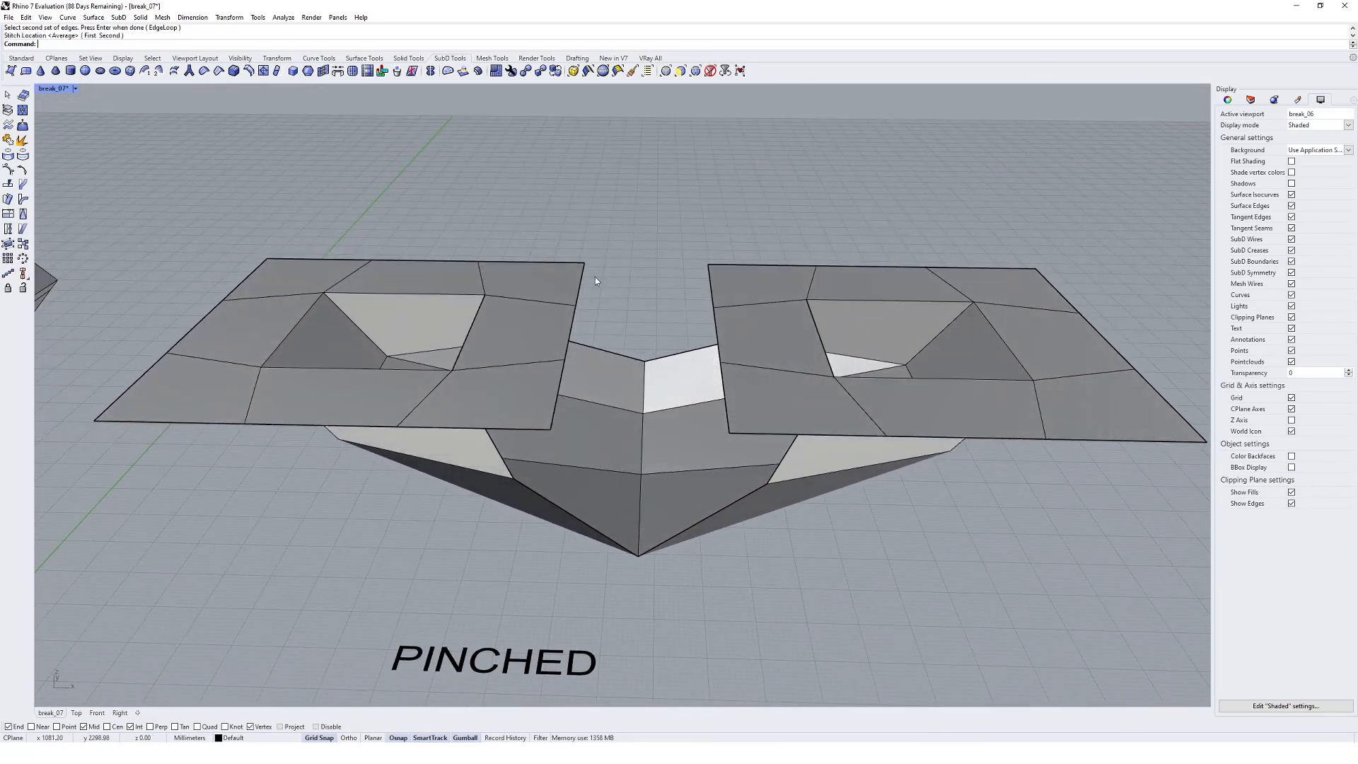
{"action": "left_click", "coordinate": [595, 280]}
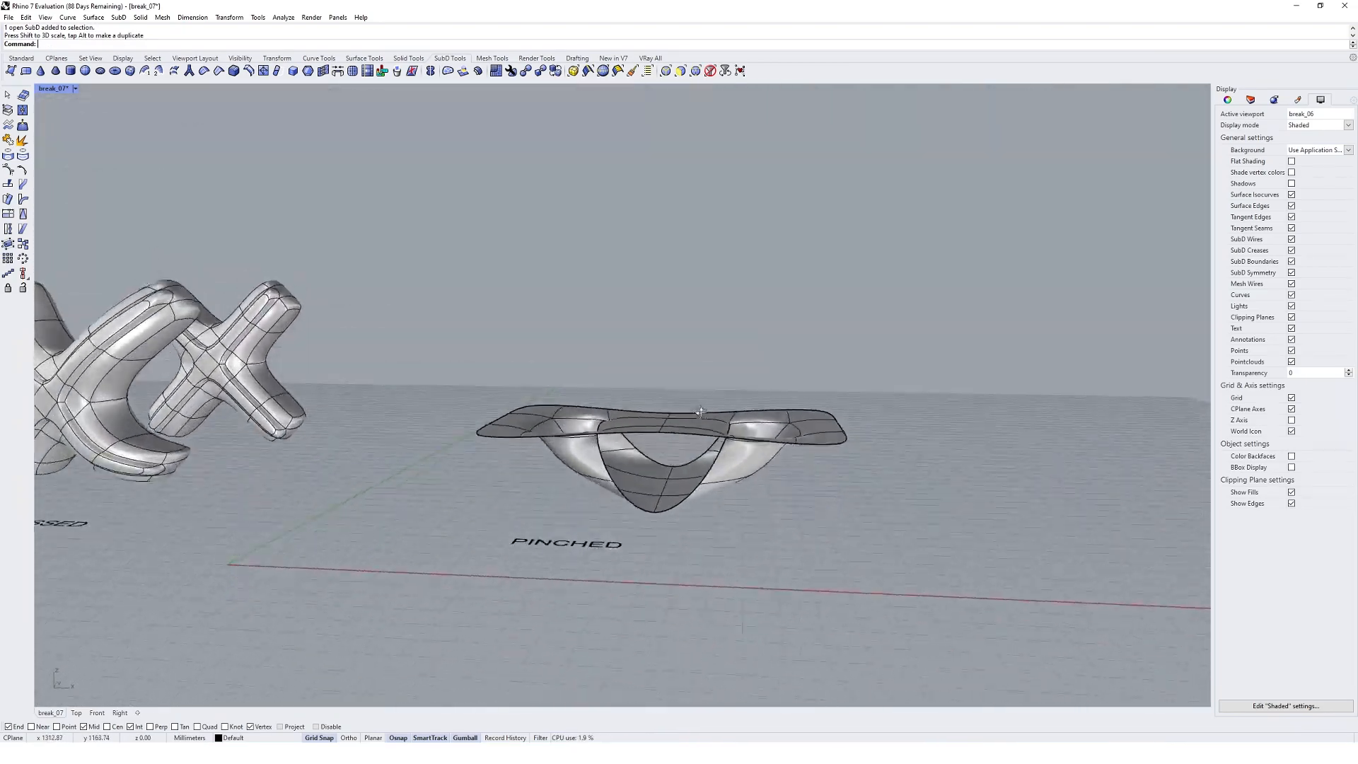
From underneath, reshape the funnel edges into curling wings around a rounded loop
{"action": "left_click_drag", "start_coordinate": [693, 407], "coordinate": [589, 476]}
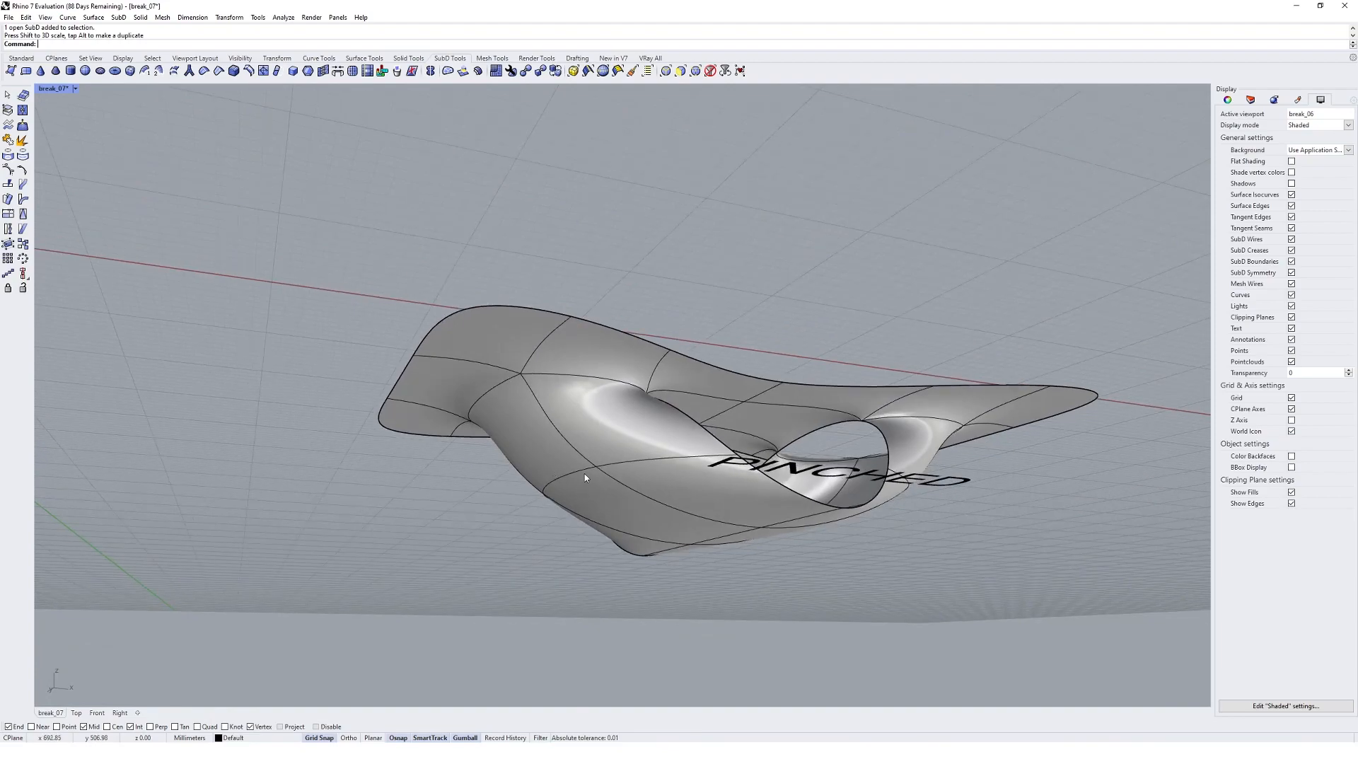
{"action": "left_click", "coordinate": [615, 485]}
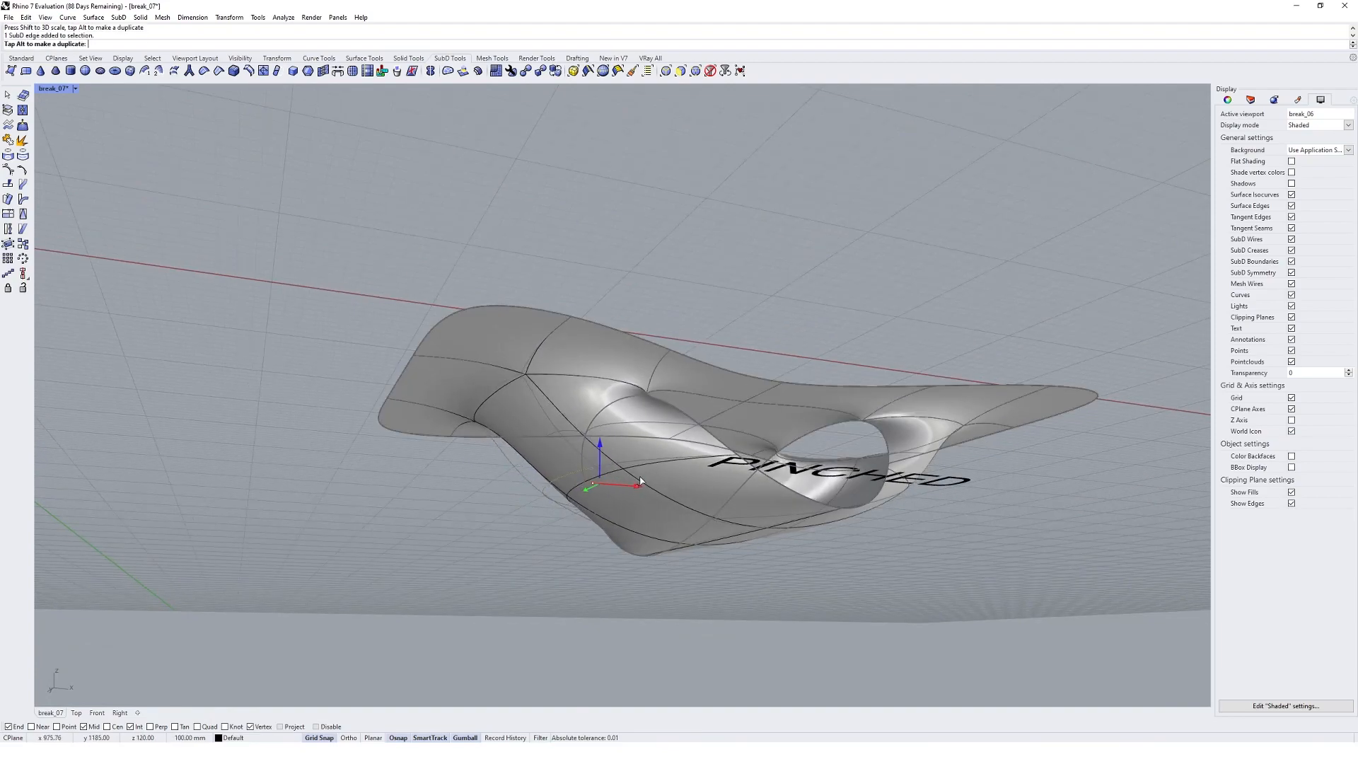
{"action": "key", "text": "ctrl+z"}
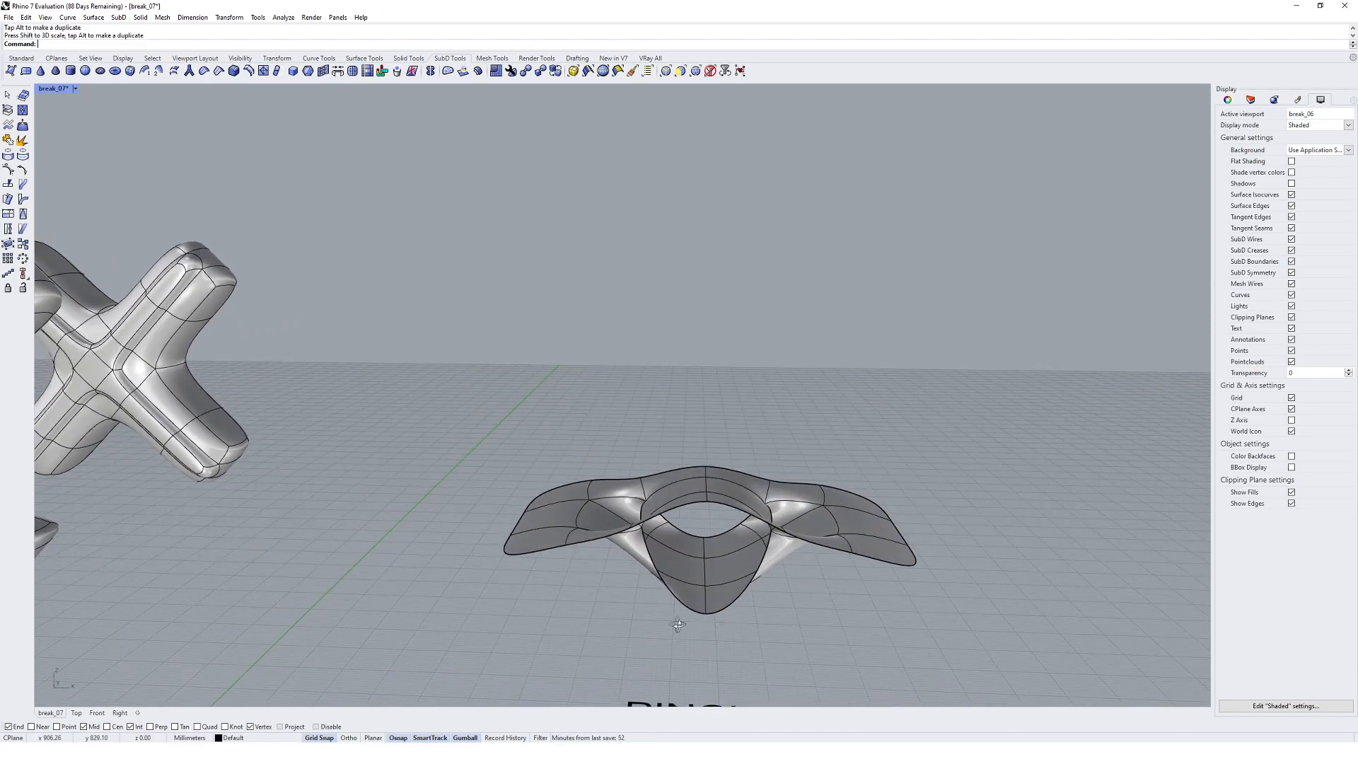
{"action": "left_click", "coordinate": [705, 500]}
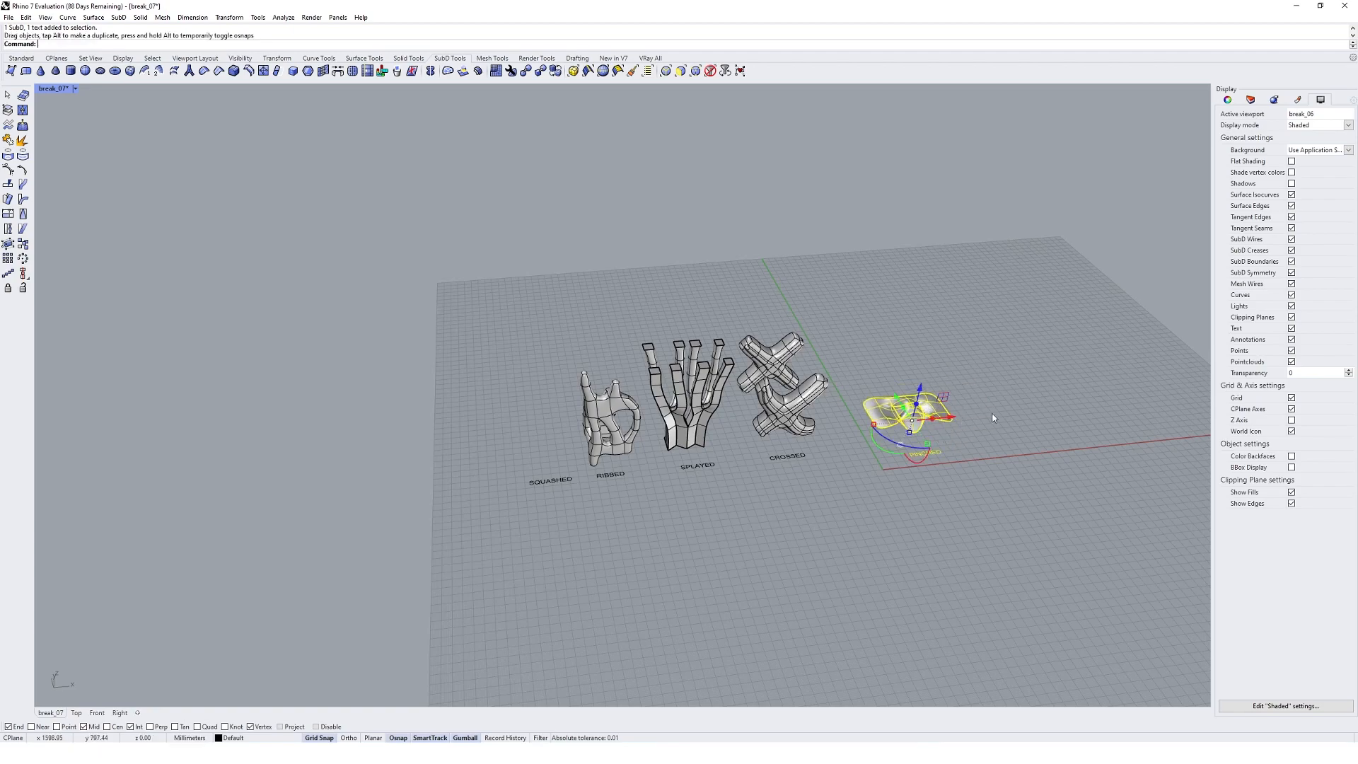
Line up the pinched SubD and its label with the other sculptures
{"action": "key", "text": "ctrl+z"}
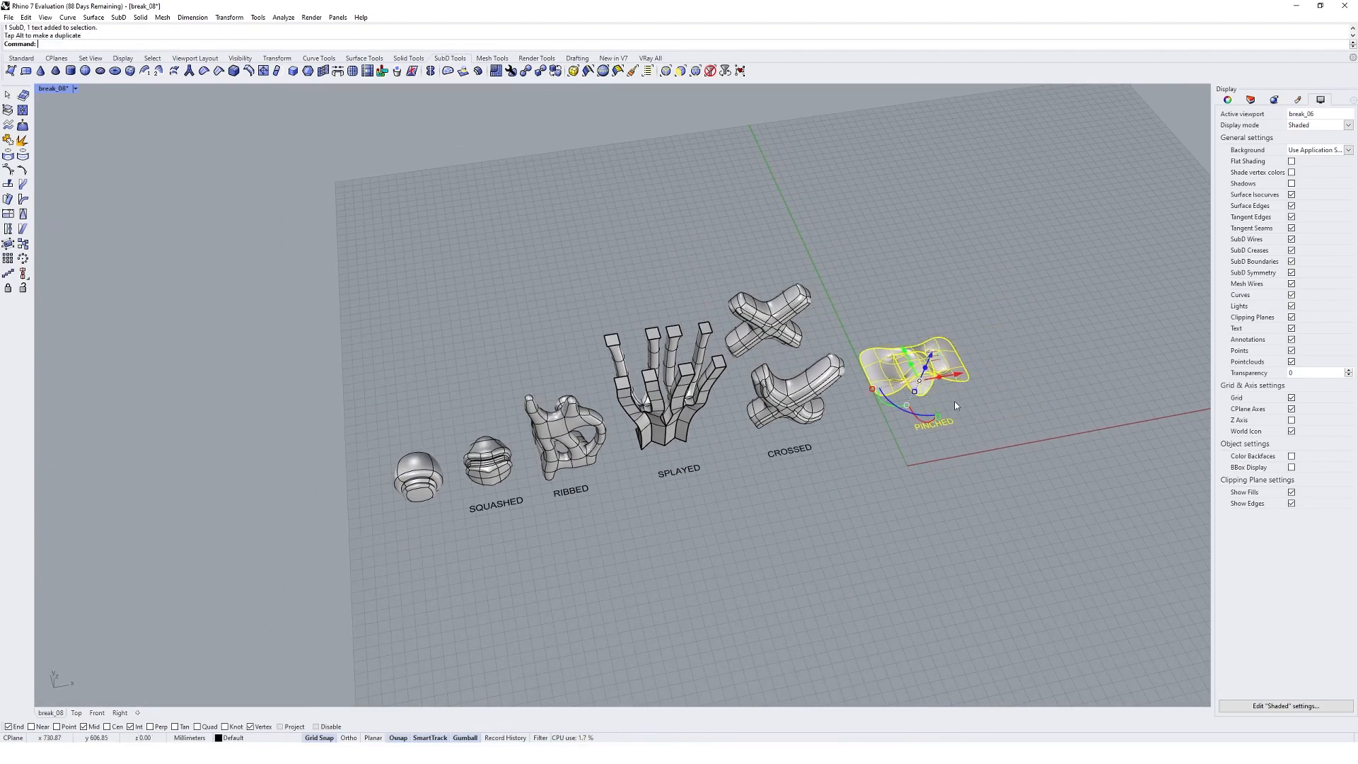
{"action": "left_click", "coordinate": [952, 313]}
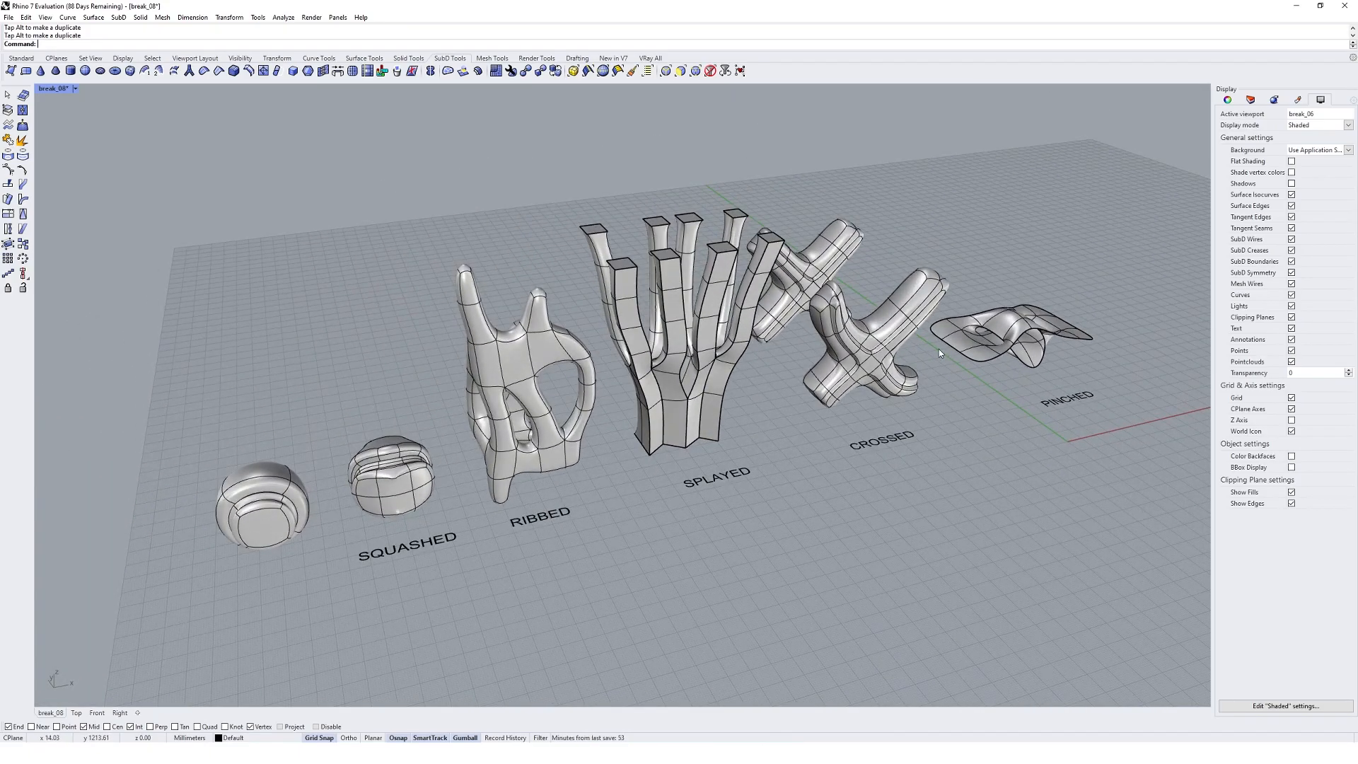
{"action": "mouse_move", "coordinate": [743, 304]}
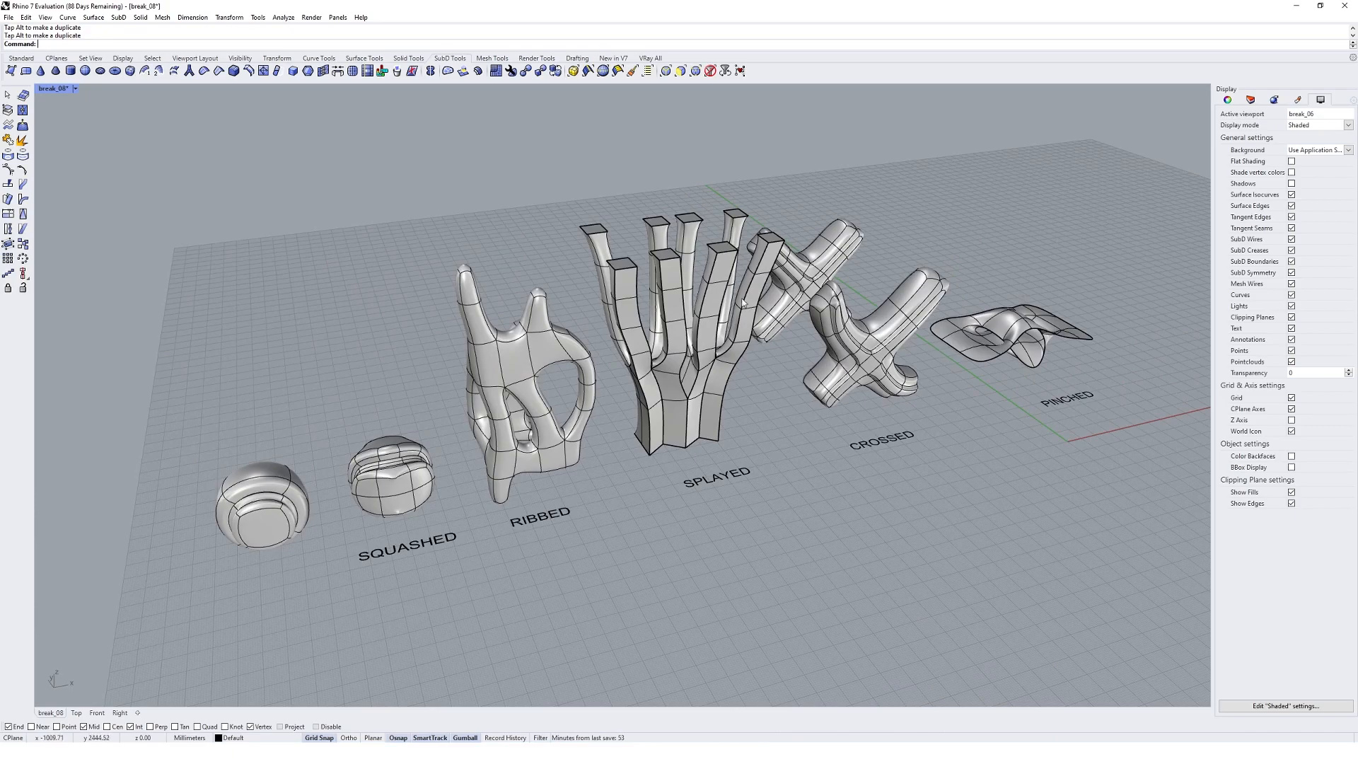
{"action": "mouse_move", "coordinate": [938, 529]}
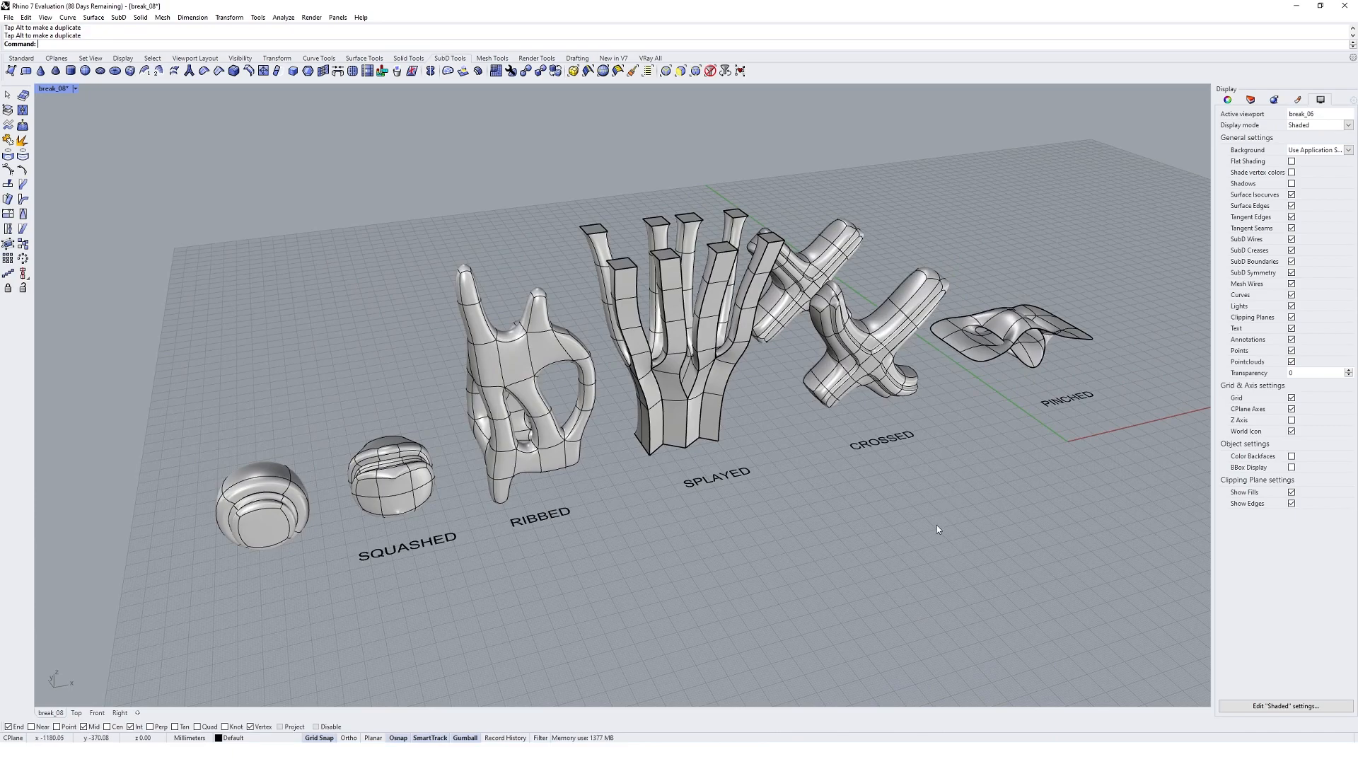